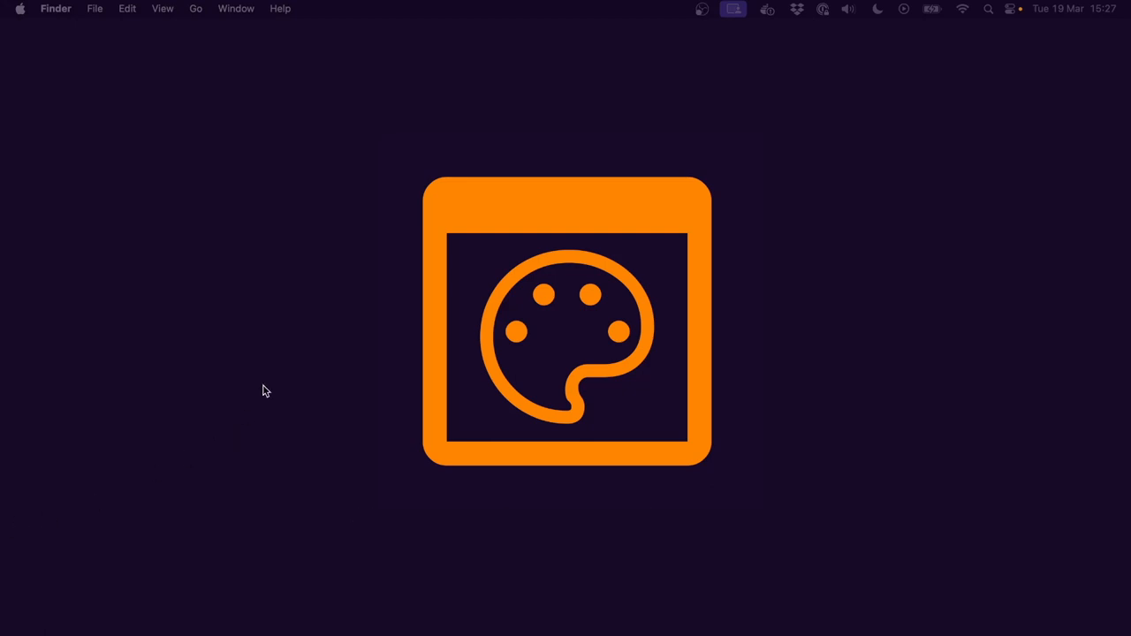
mouse_move(334, 299)
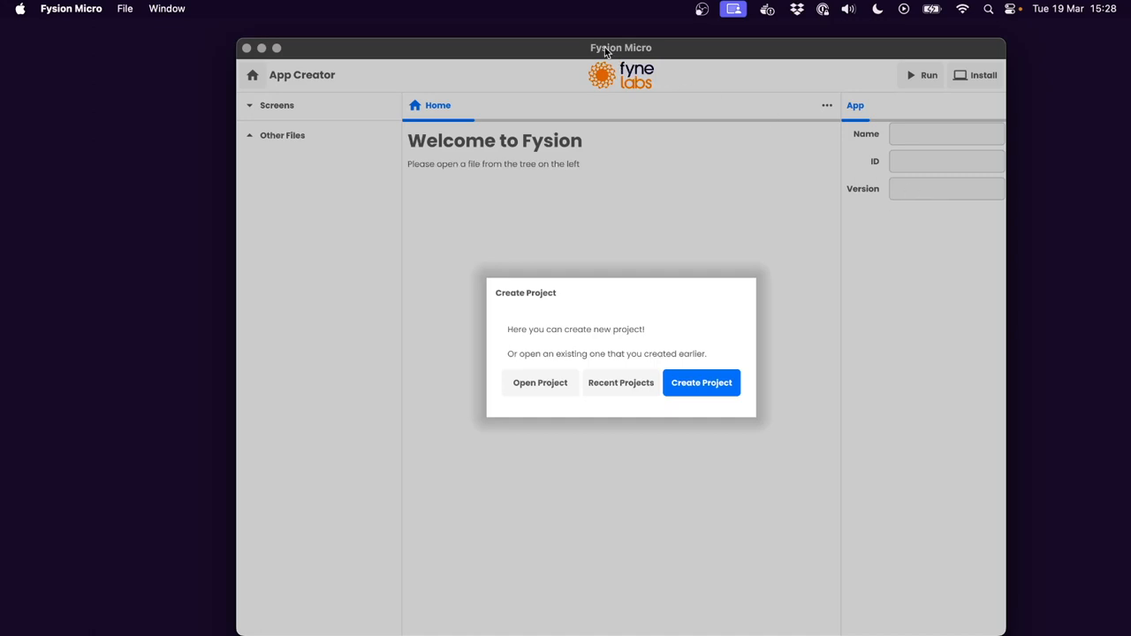
mouse_move(658, 53)
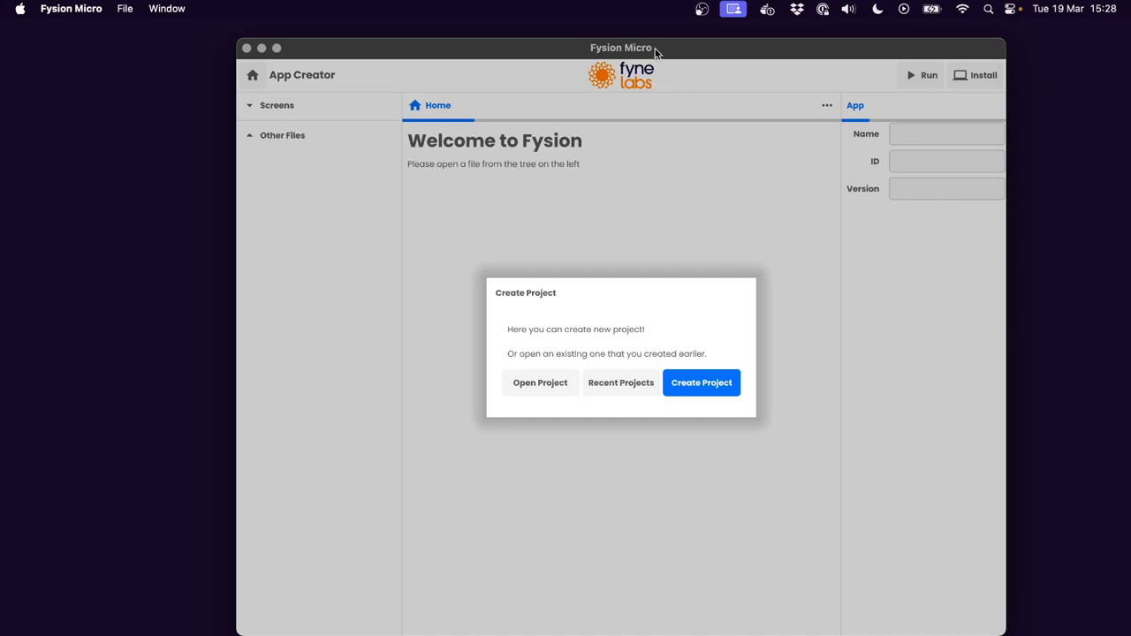
mouse_move(582, 423)
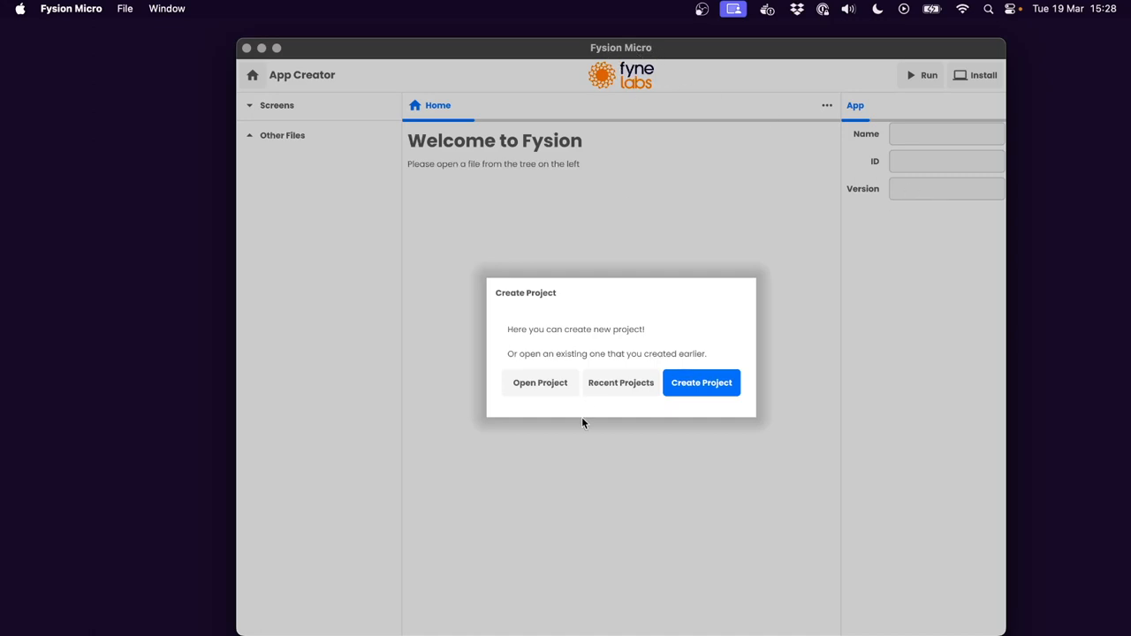
mouse_move(406, 138)
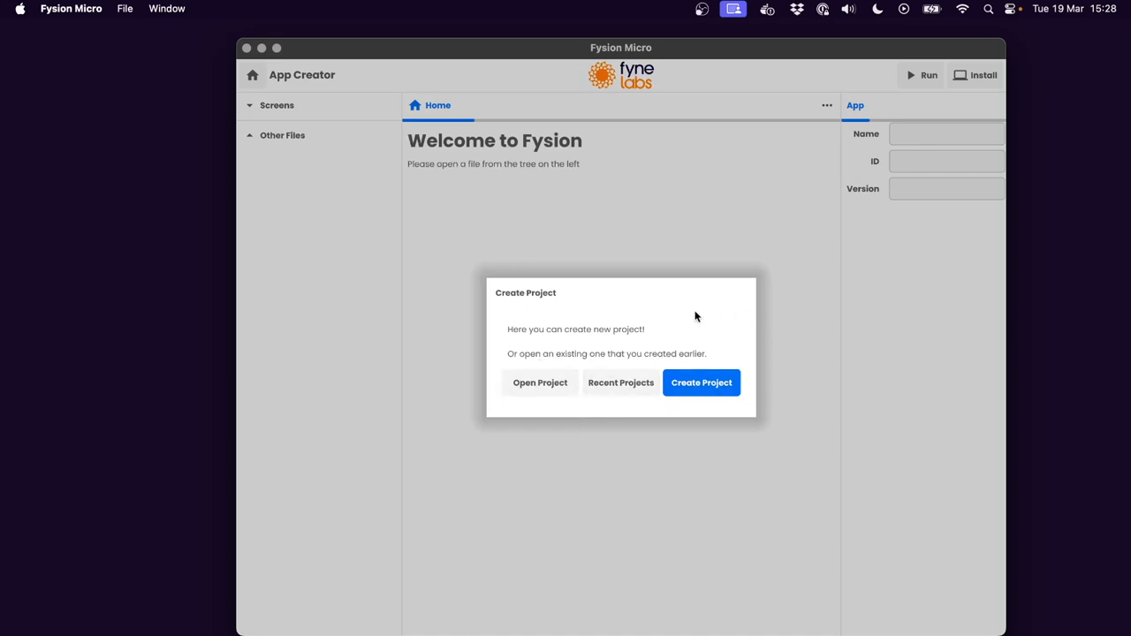
mouse_move(620, 383)
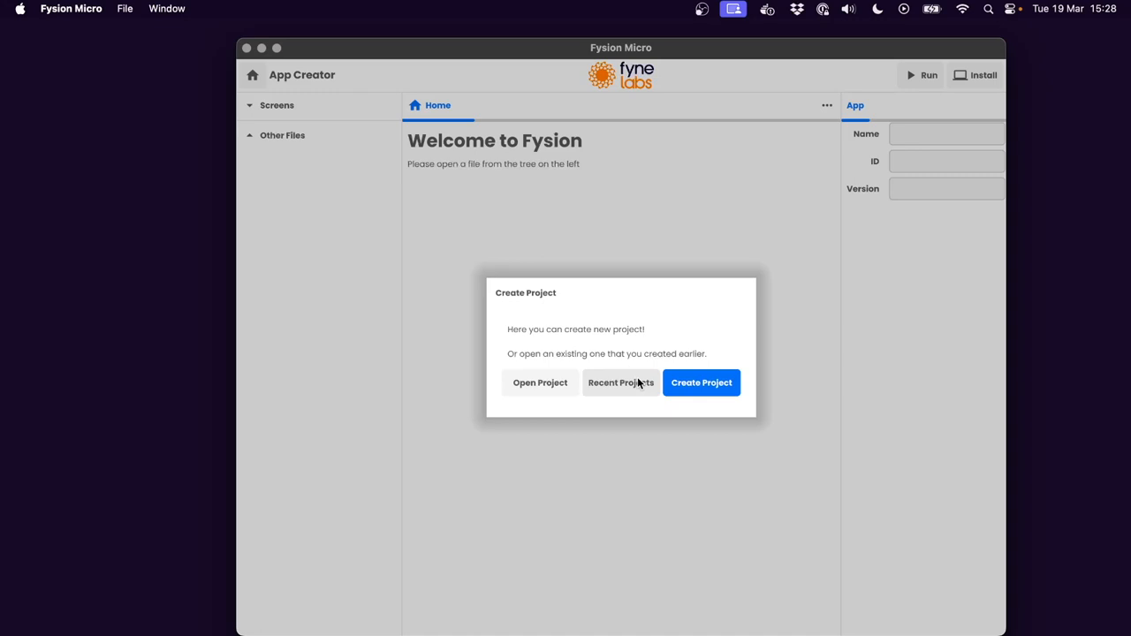
- Open the calculator project from Recent Projects and preview it as a Light-themed Desktop window
click(620, 383)
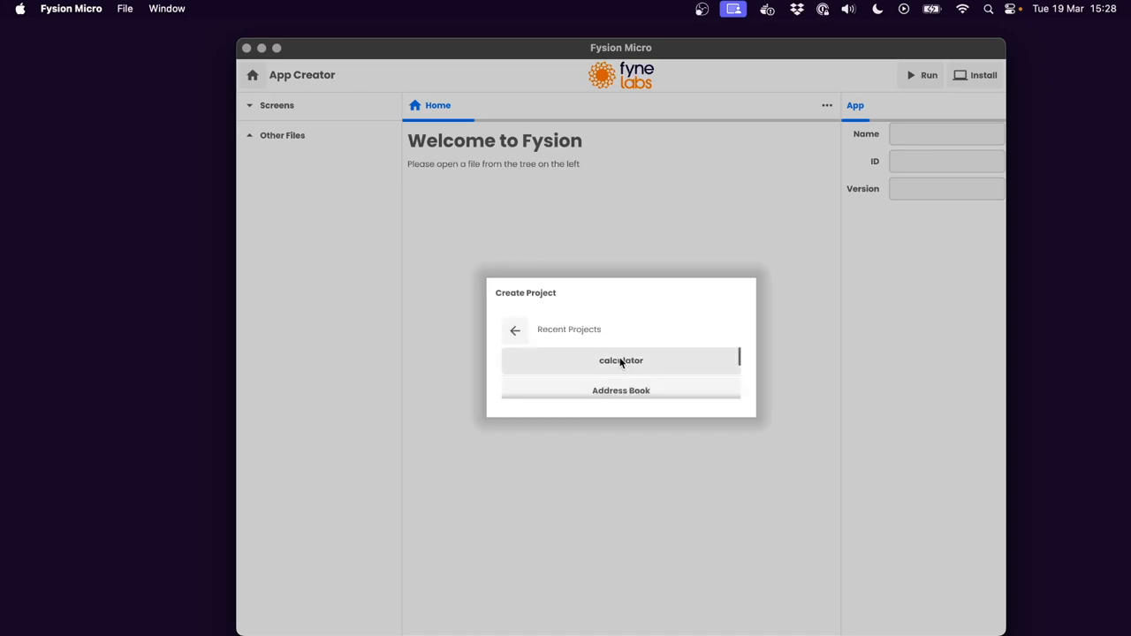
click(621, 360)
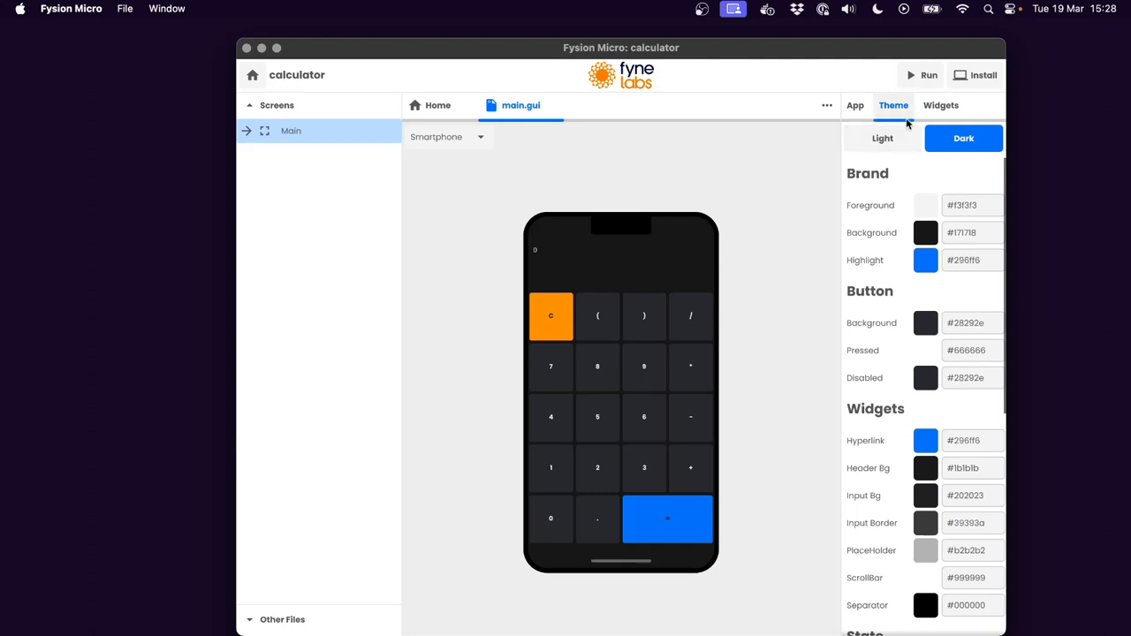
click(882, 138)
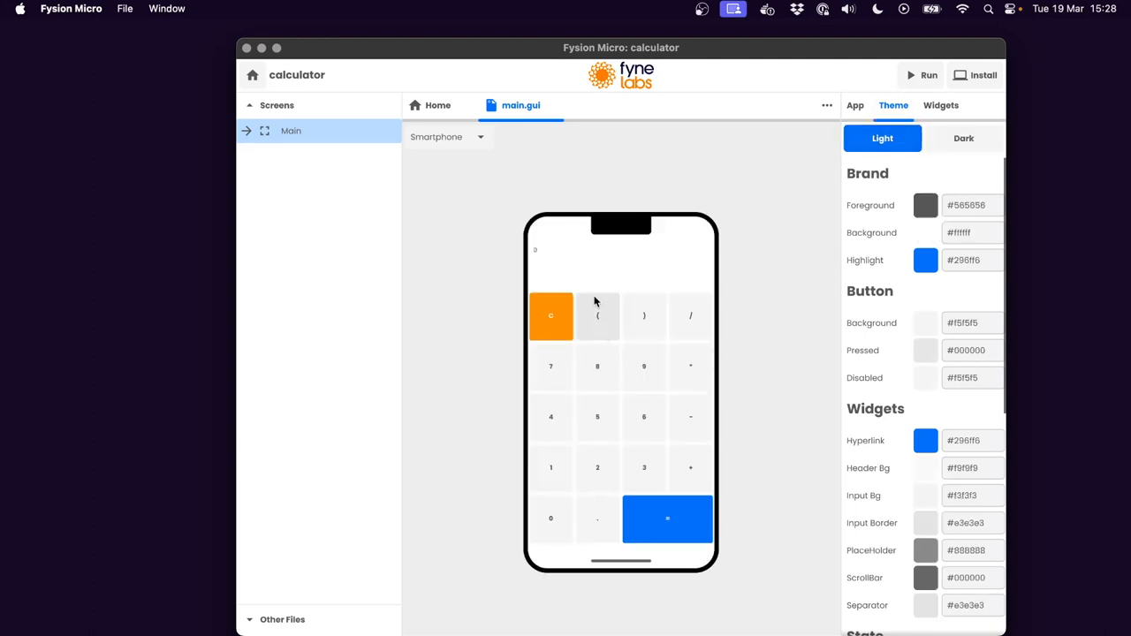
click(446, 136)
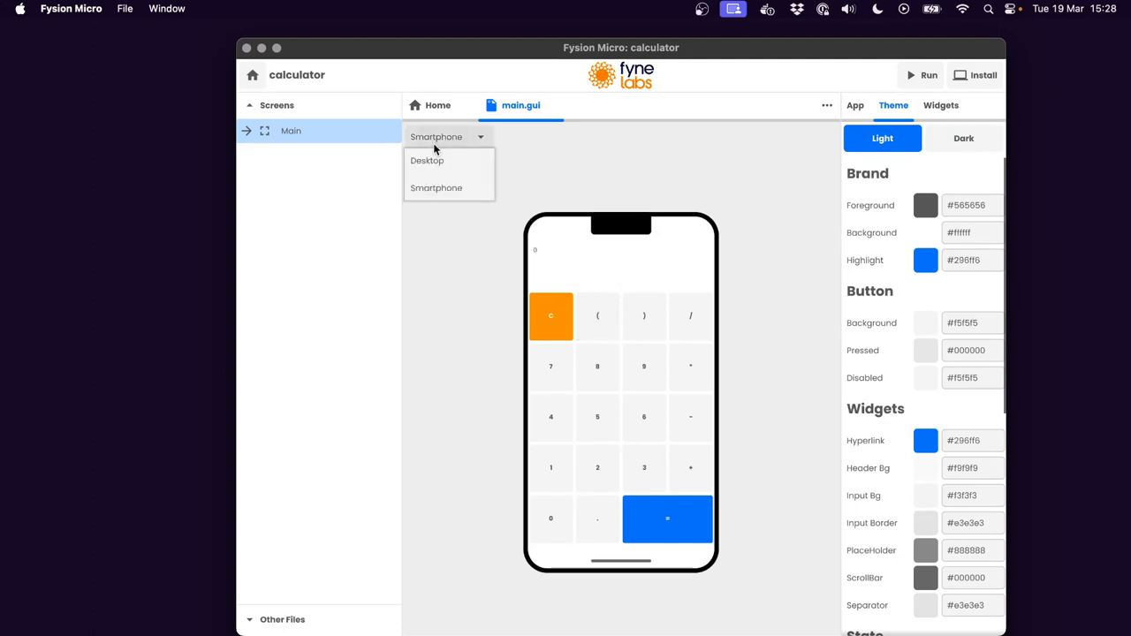
click(427, 160)
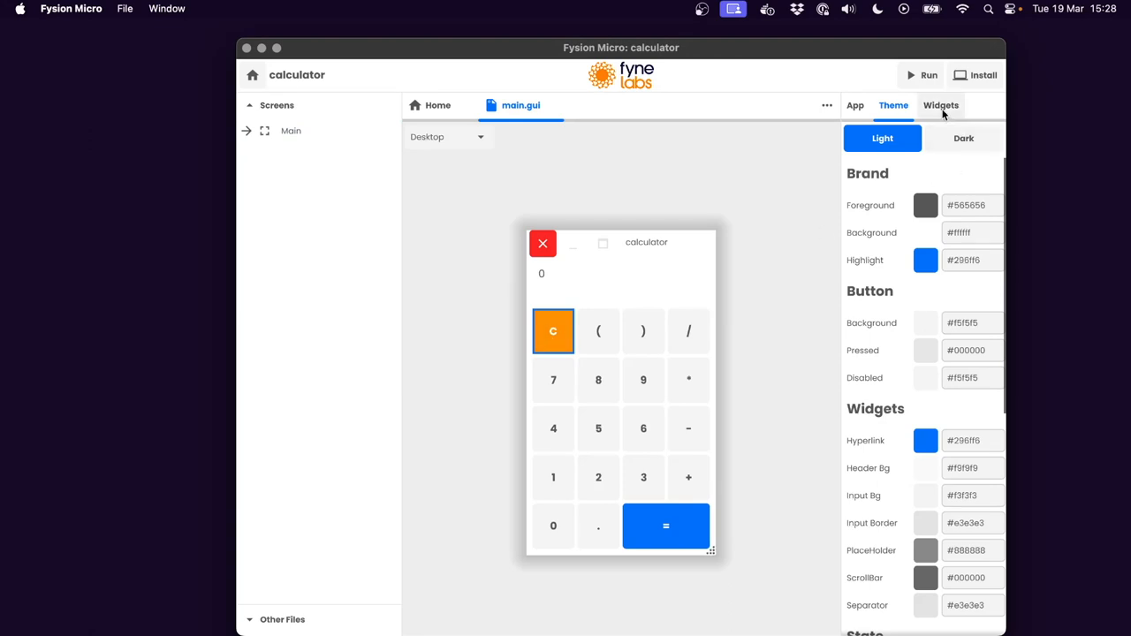
- Change the C button's text to AC and set its Importance to Danger
click(940, 106)
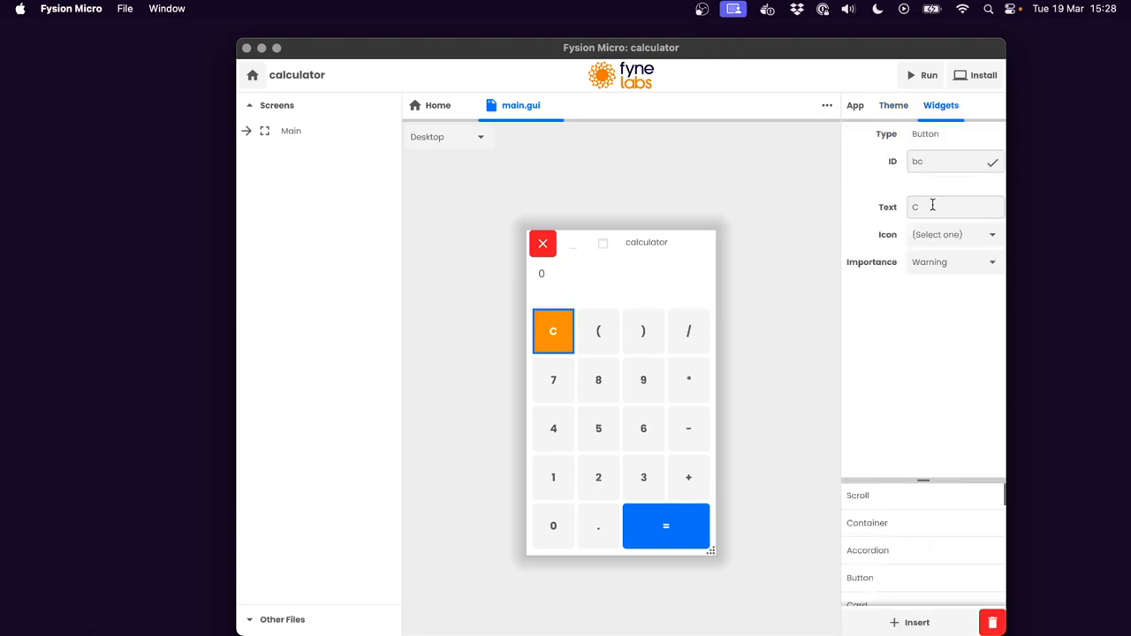
click(954, 206)
text(A)
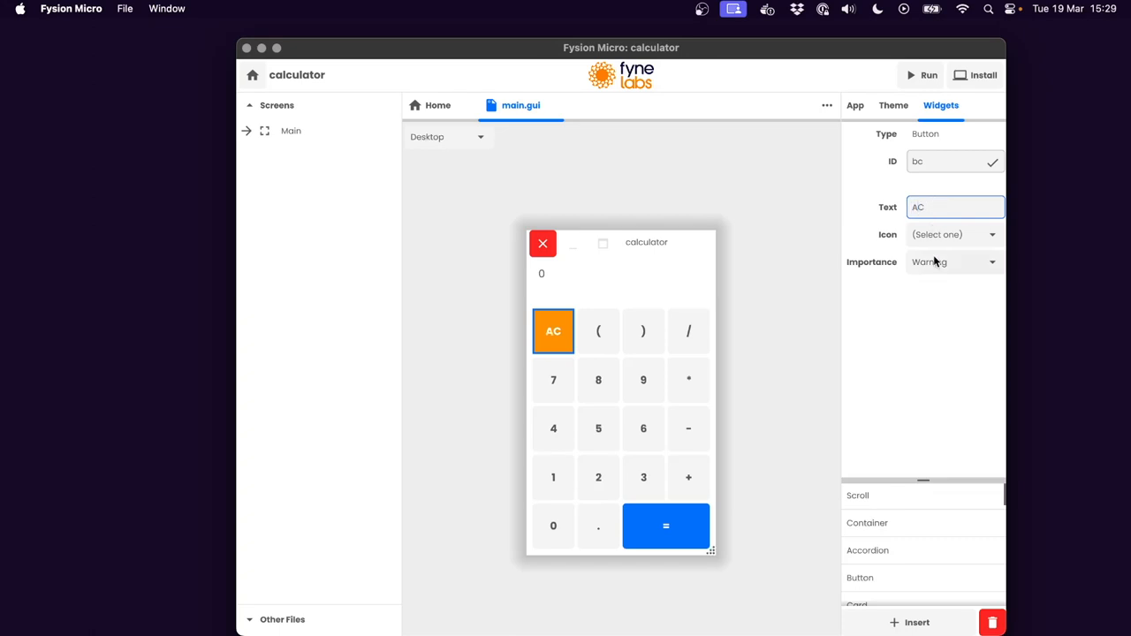
click(953, 261)
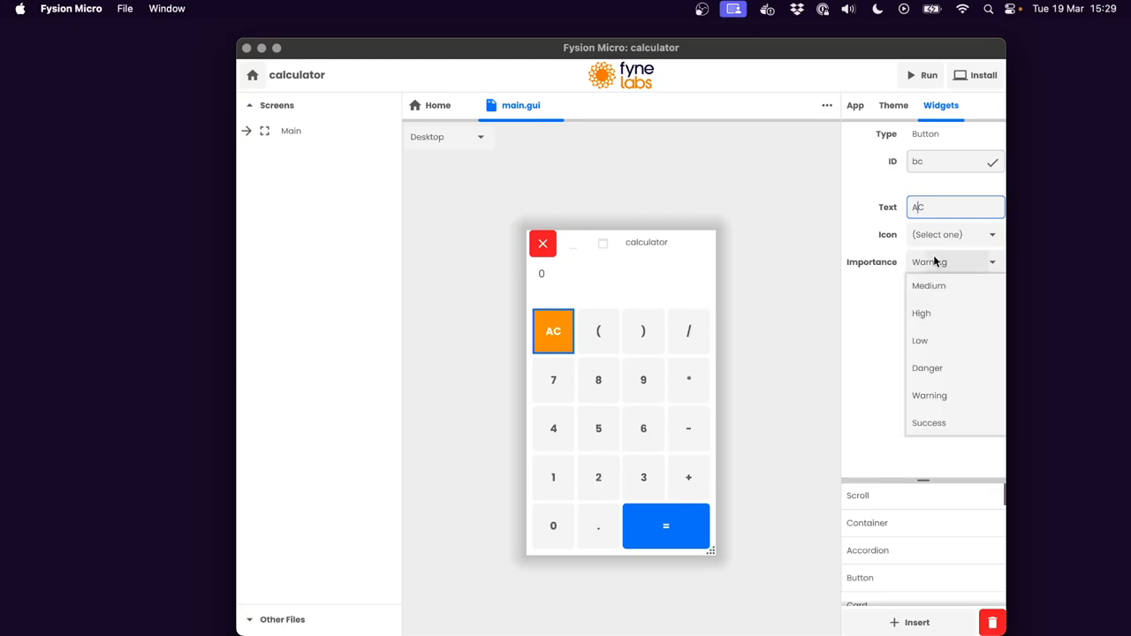
mouse_move(928, 368)
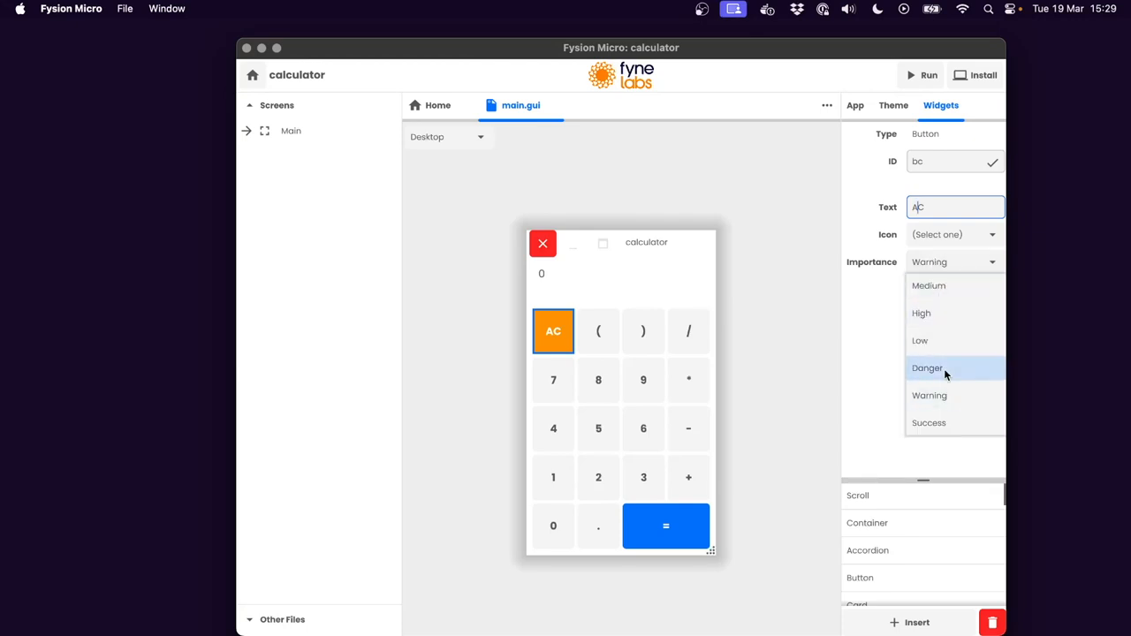
click(927, 368)
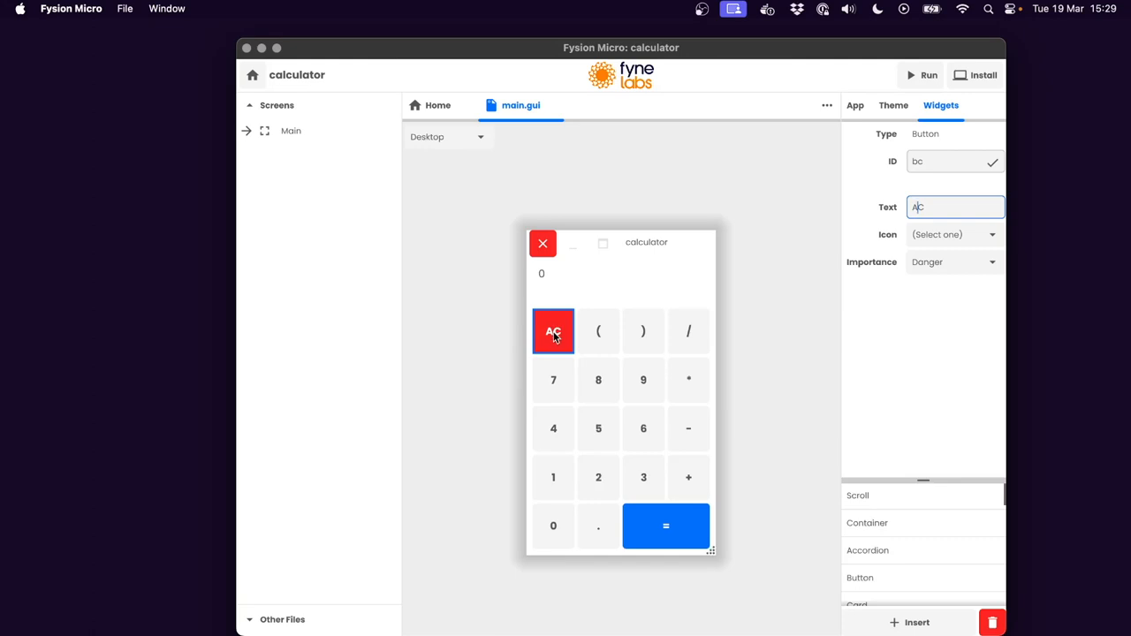
mouse_move(606, 307)
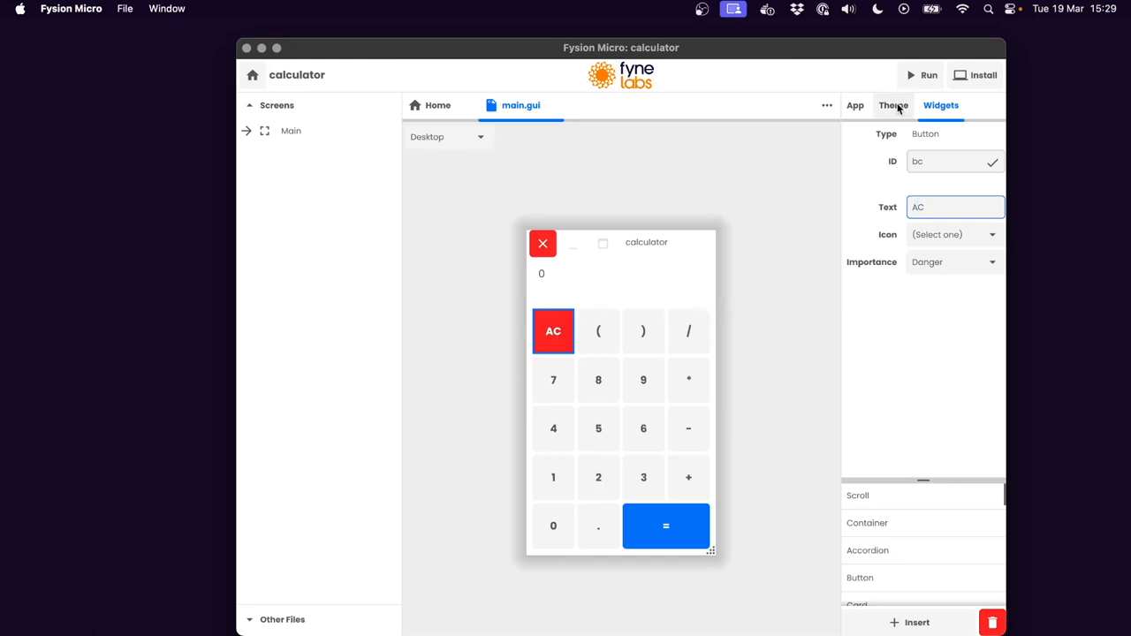
- In the Dark theme, set the background and give Button Background the lilac recent colour
click(893, 105)
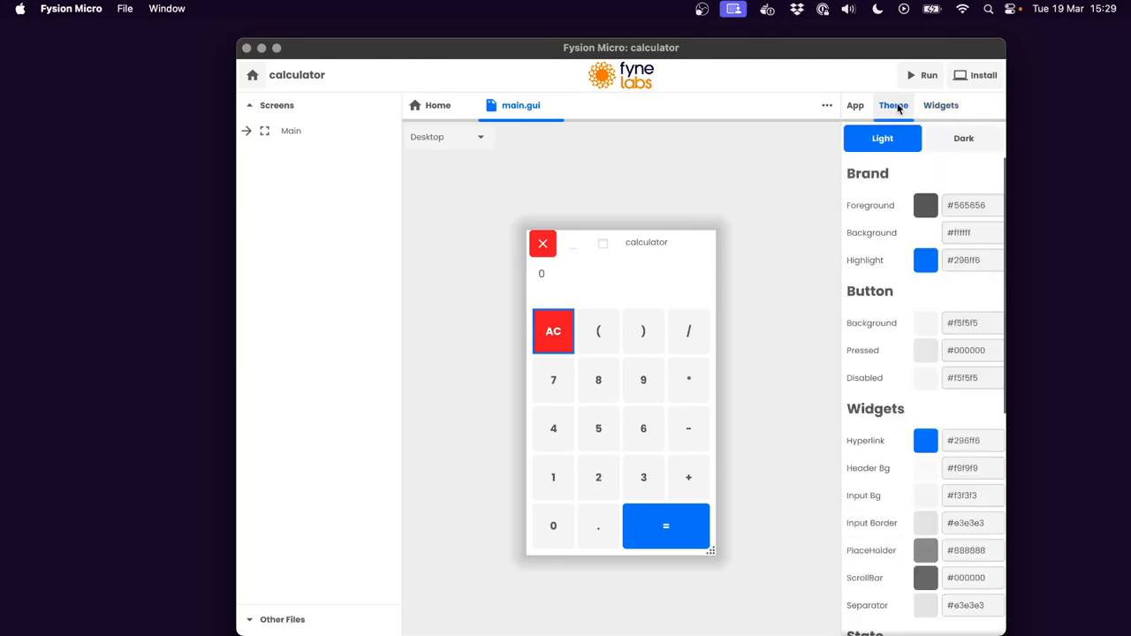
click(964, 138)
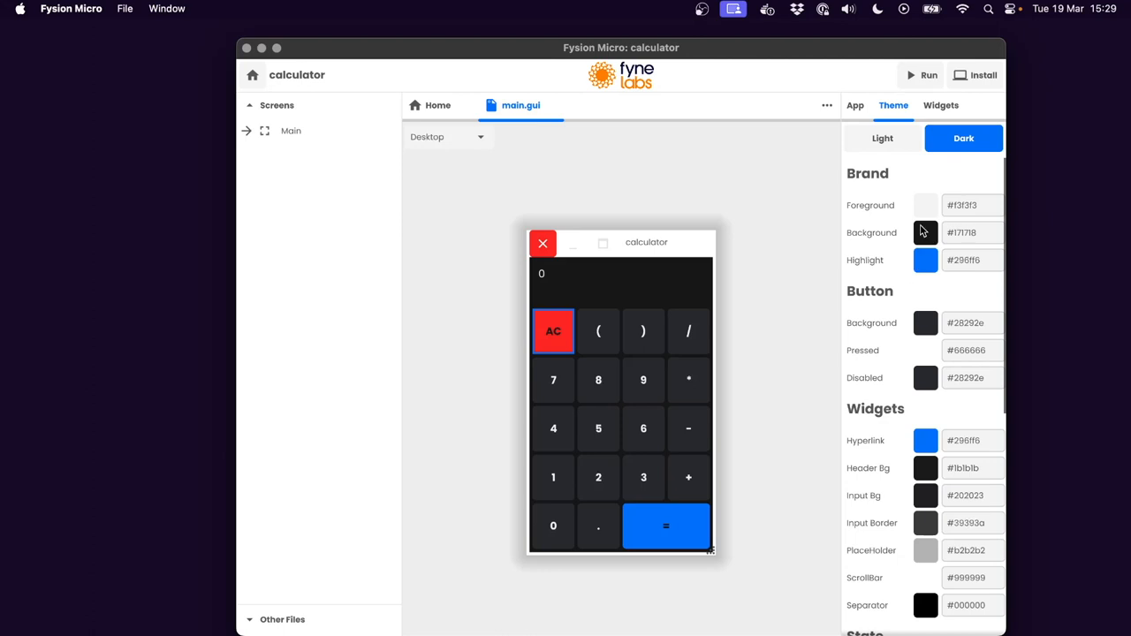
click(926, 233)
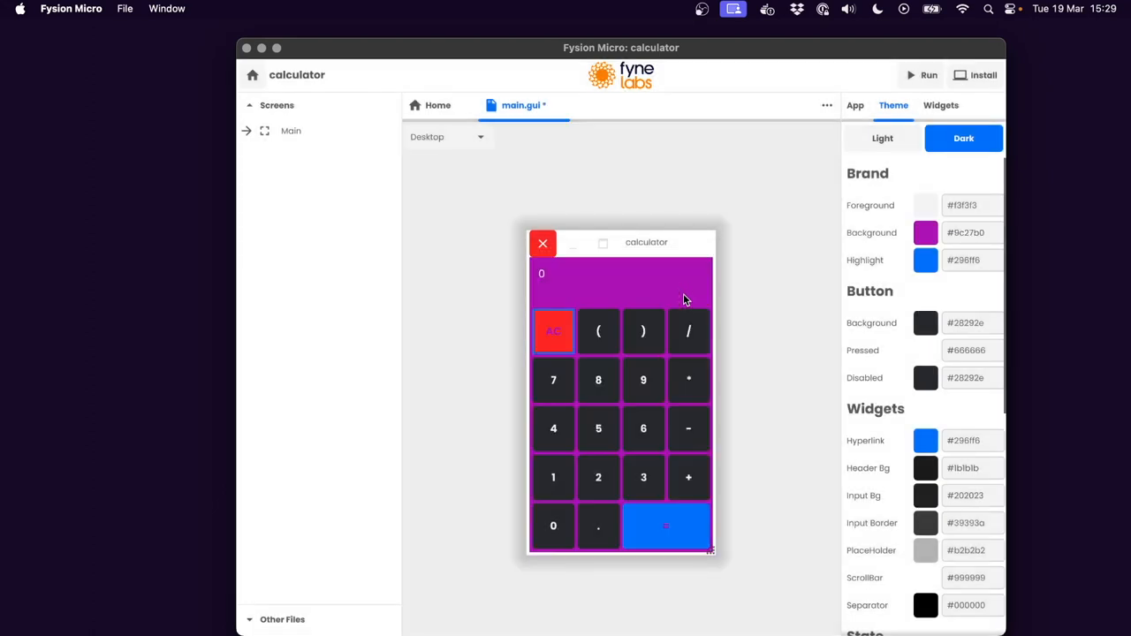
mouse_move(670, 294)
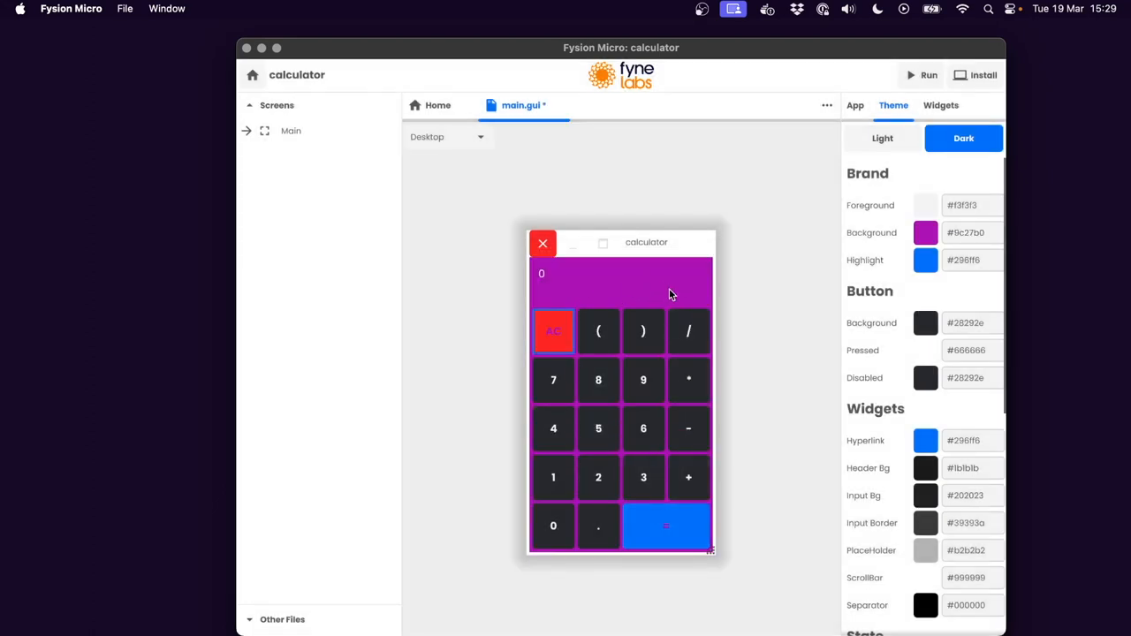
mouse_move(850, 315)
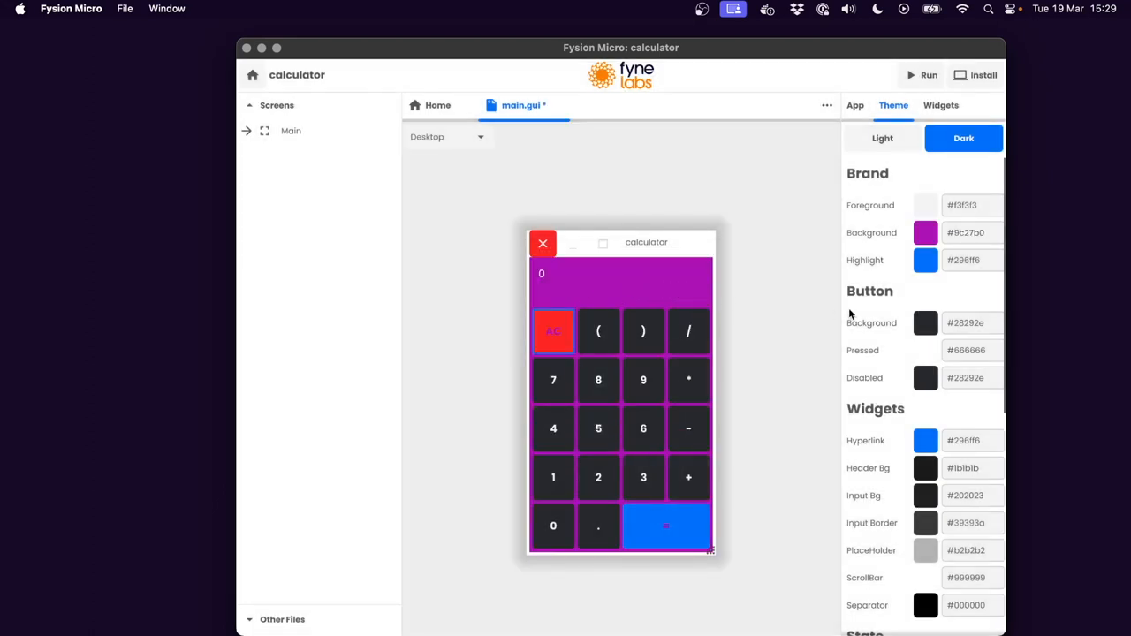
click(925, 323)
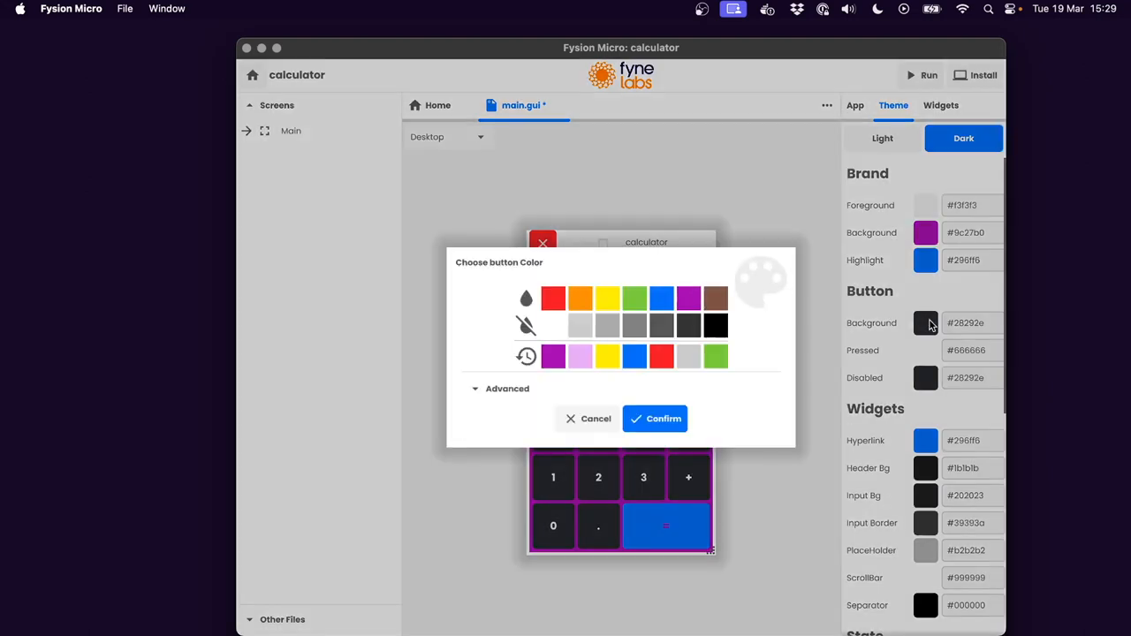
click(552, 357)
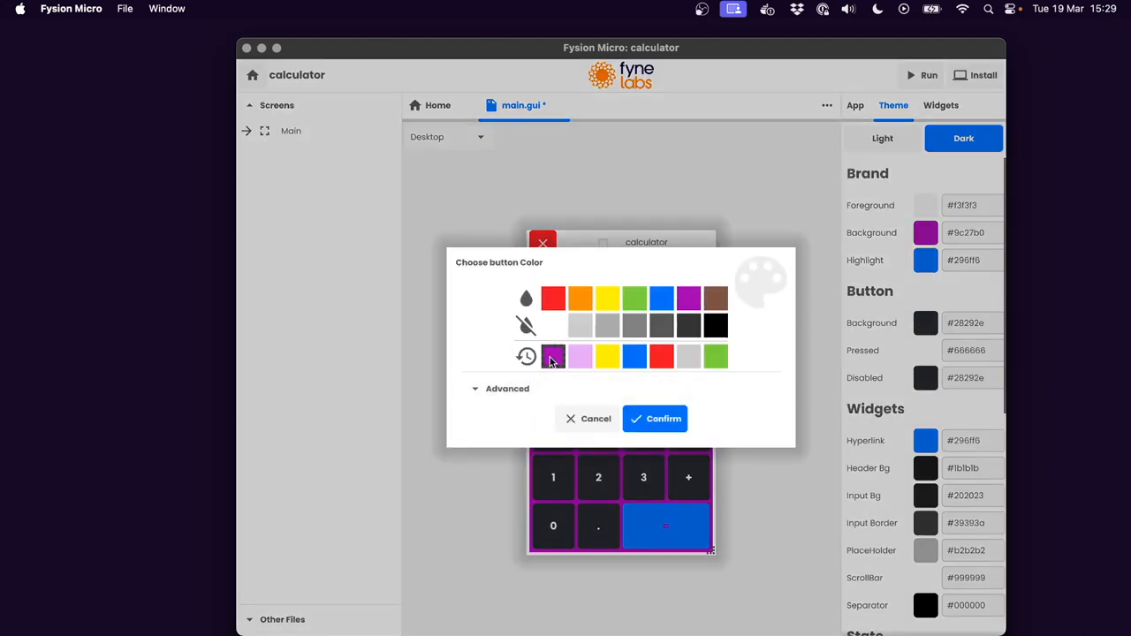
click(655, 418)
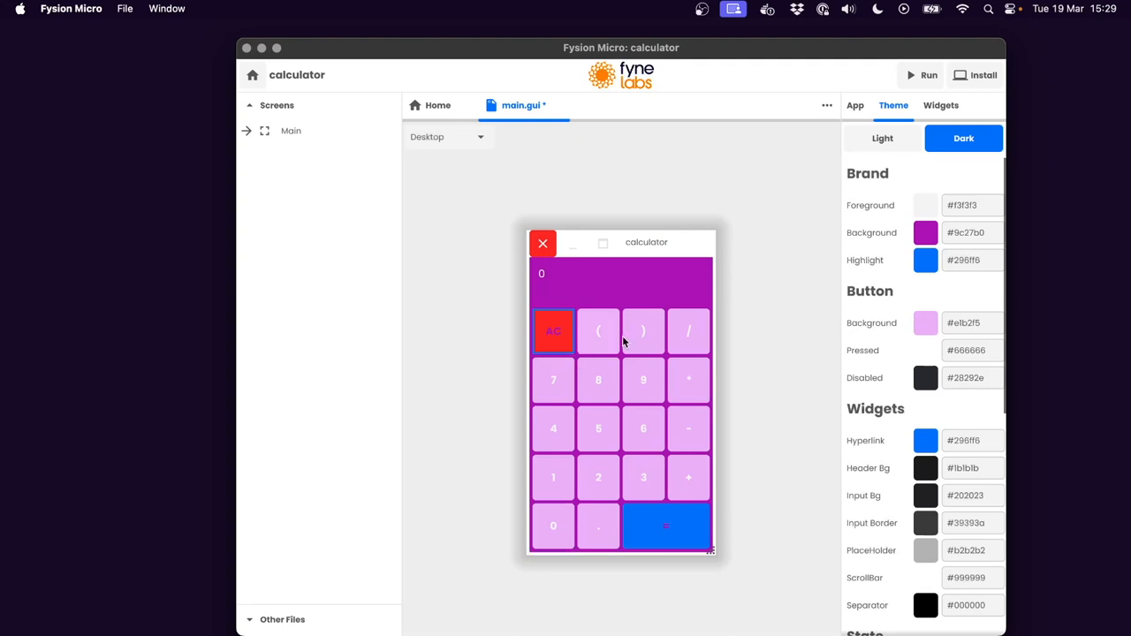
mouse_move(648, 338)
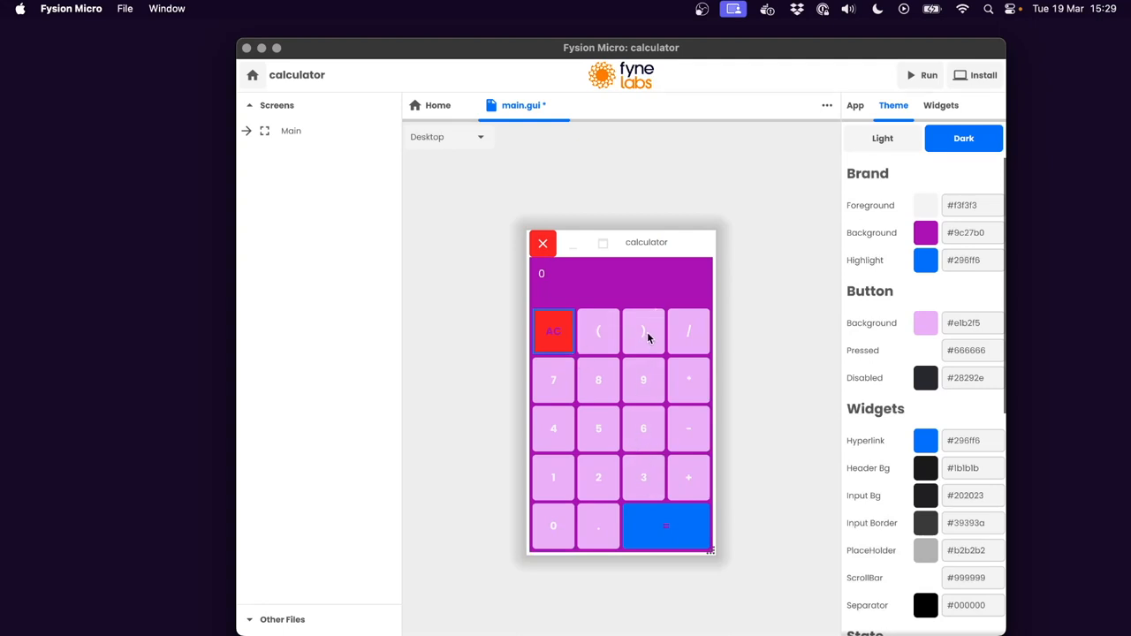
click(882, 138)
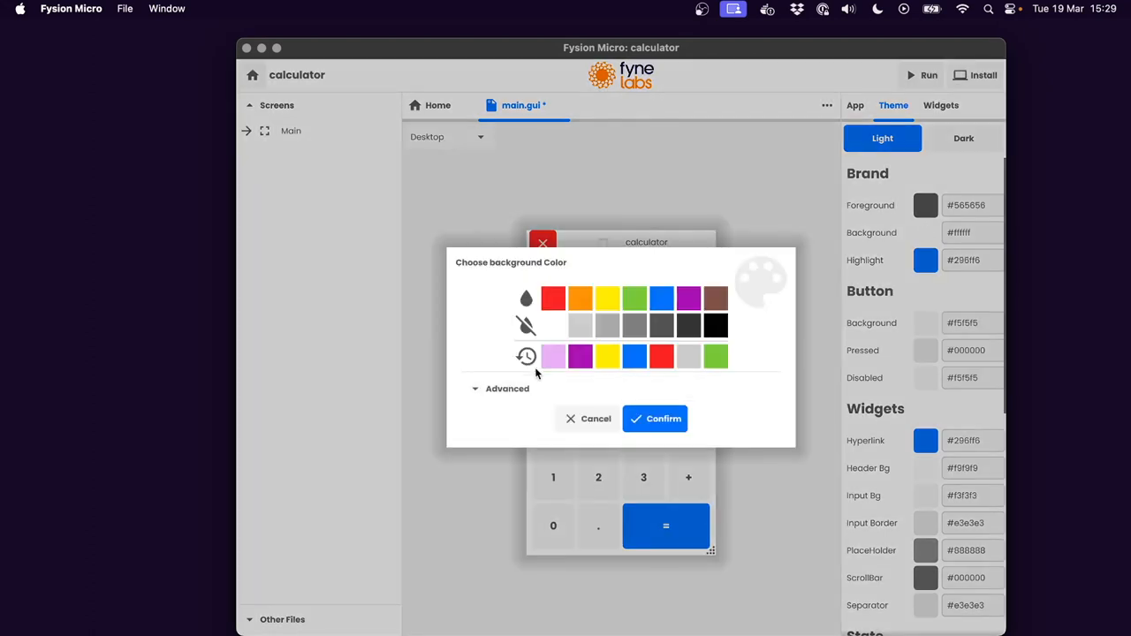
- Set Light theme to lilac background, purple buttons, black text; set Dark theme Foreground to #ffffff
click(655, 418)
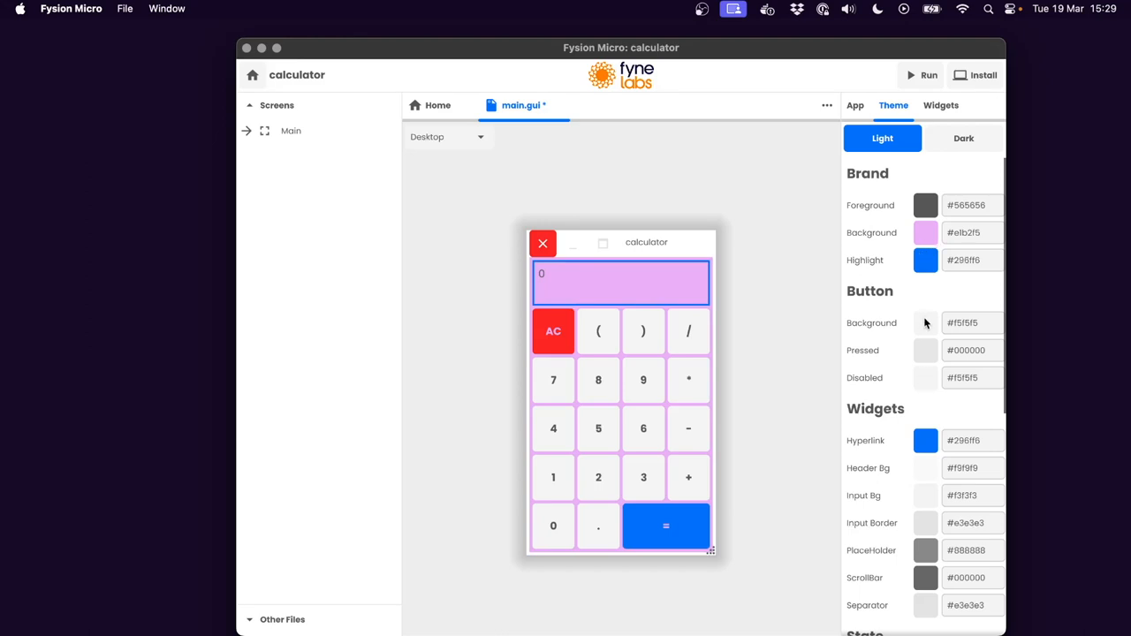
click(925, 323)
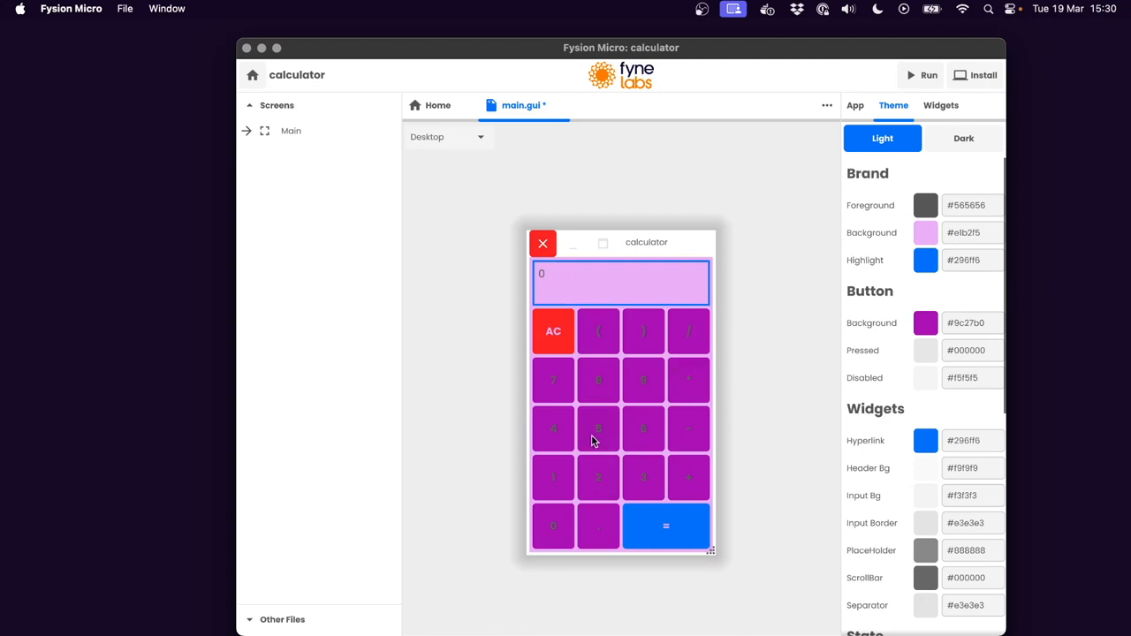
click(925, 205)
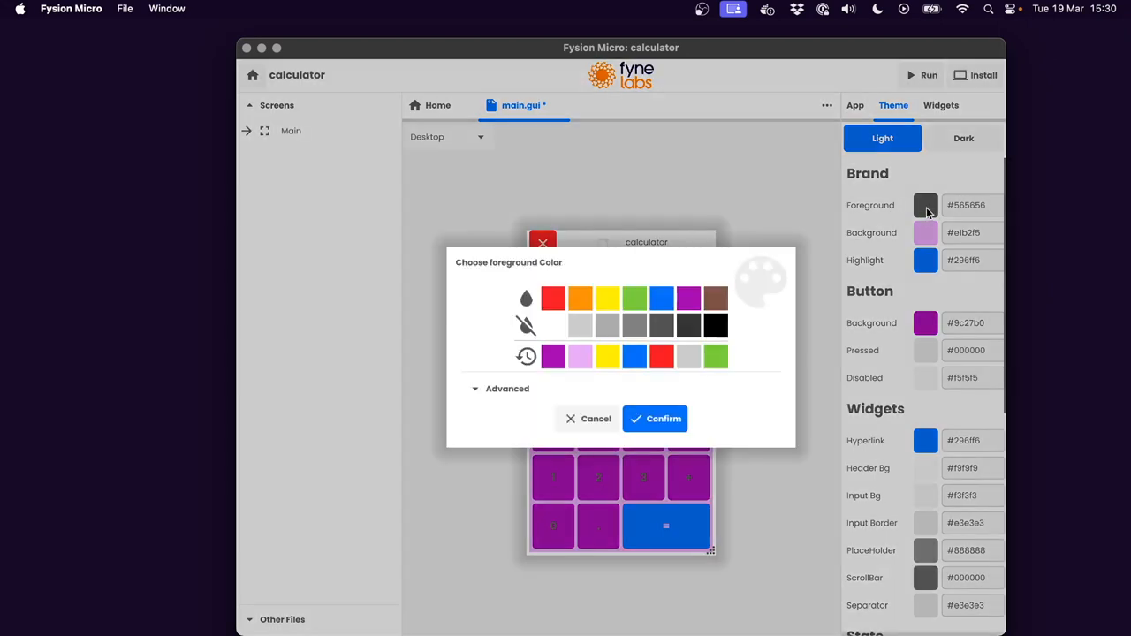
click(655, 418)
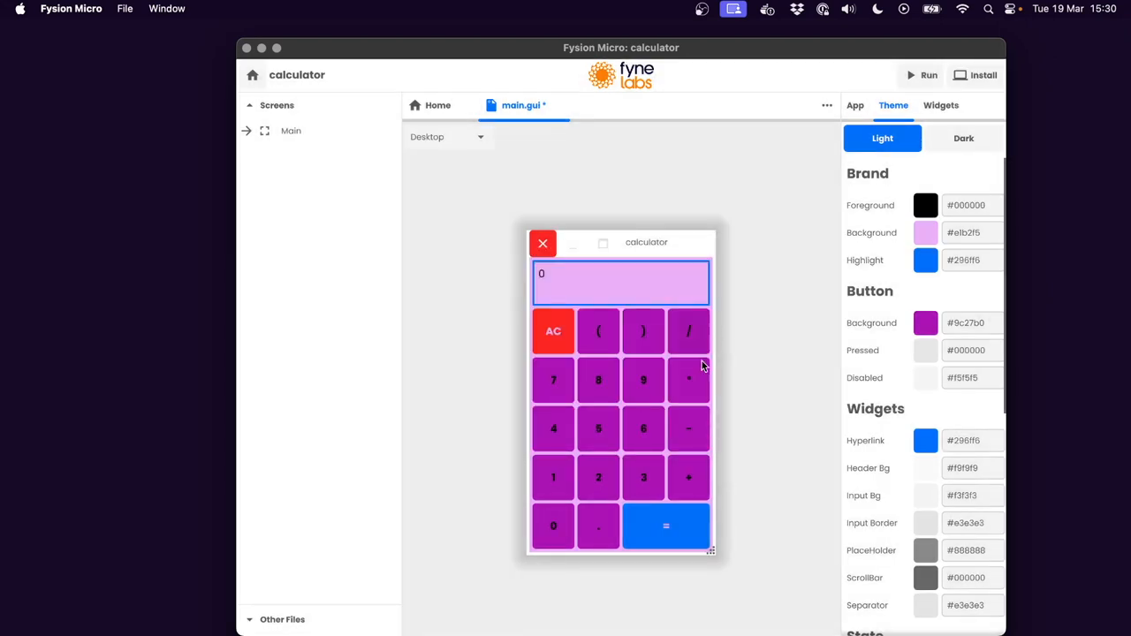
click(963, 138)
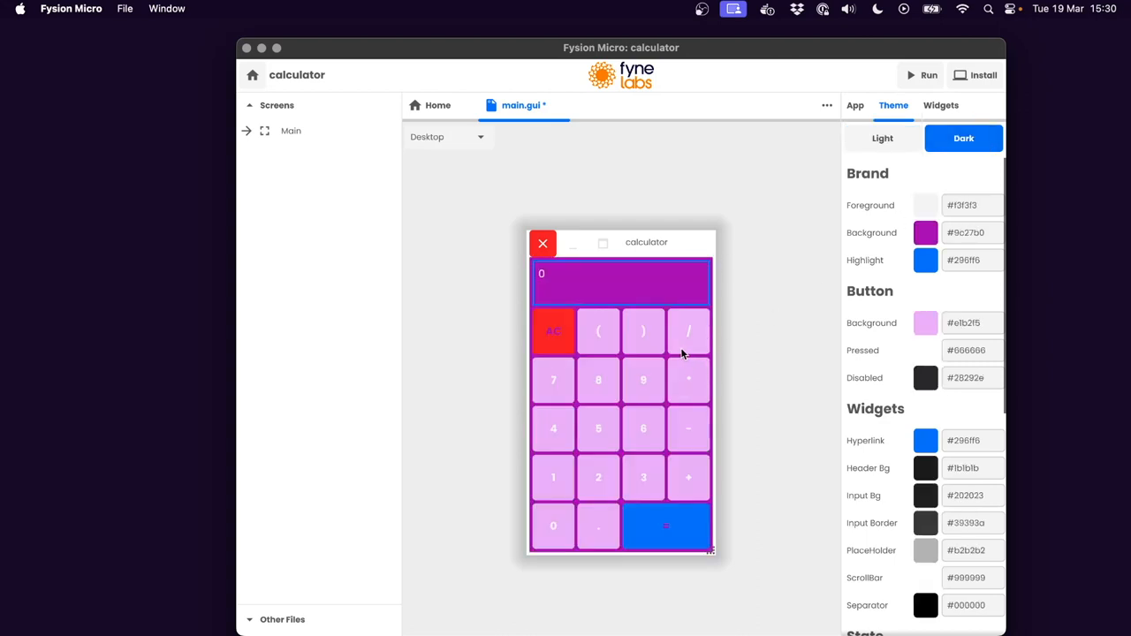
click(926, 204)
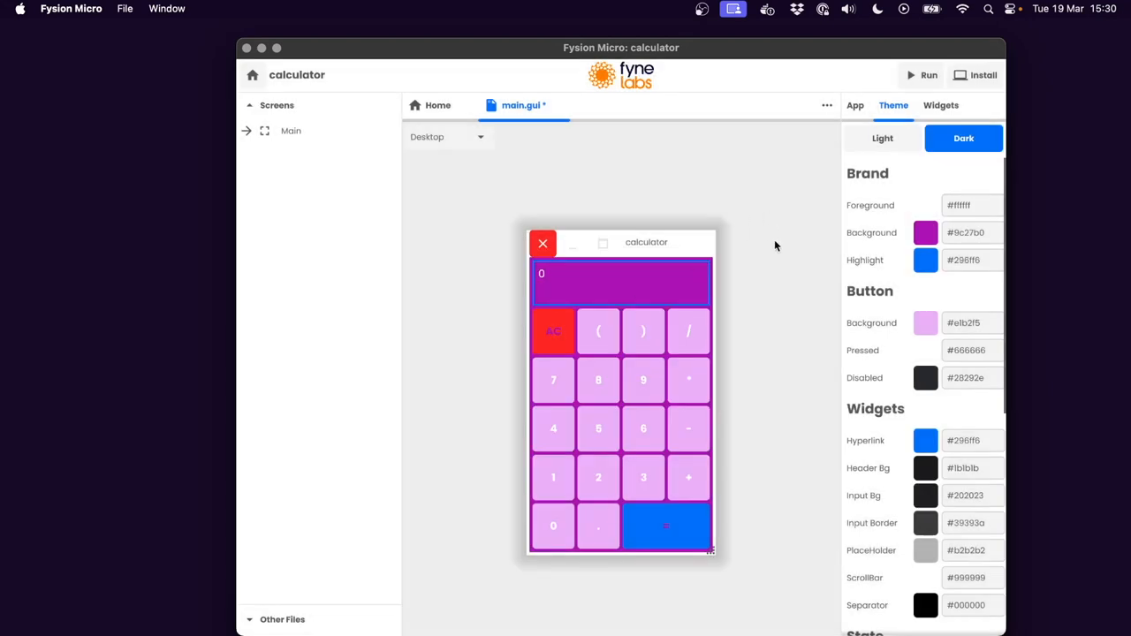
mouse_move(126, 8)
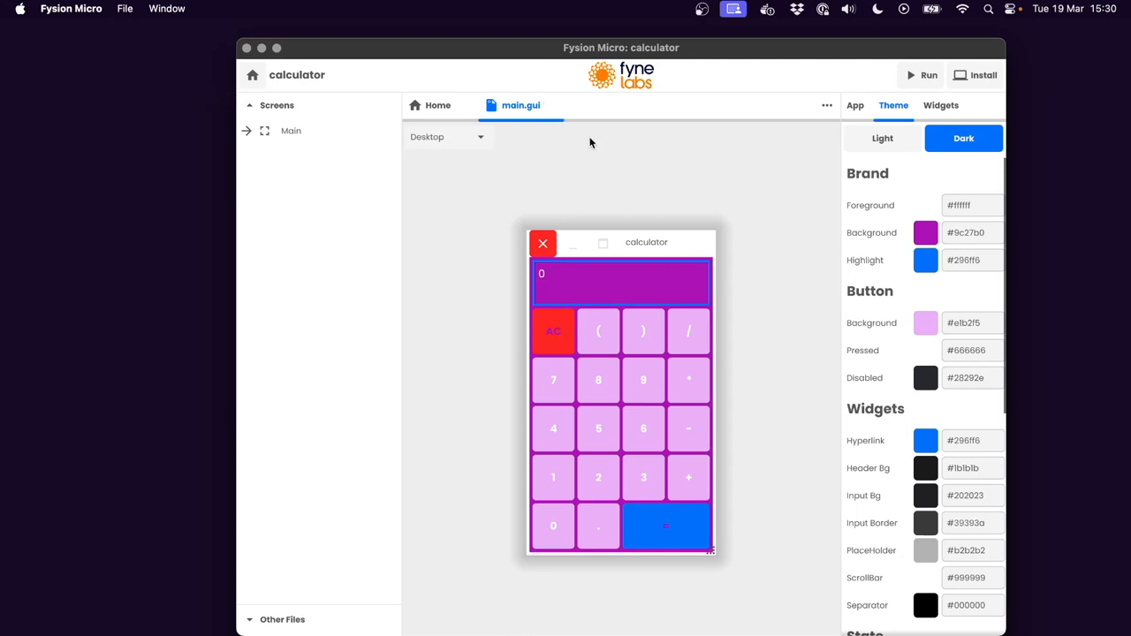
mouse_move(566, 168)
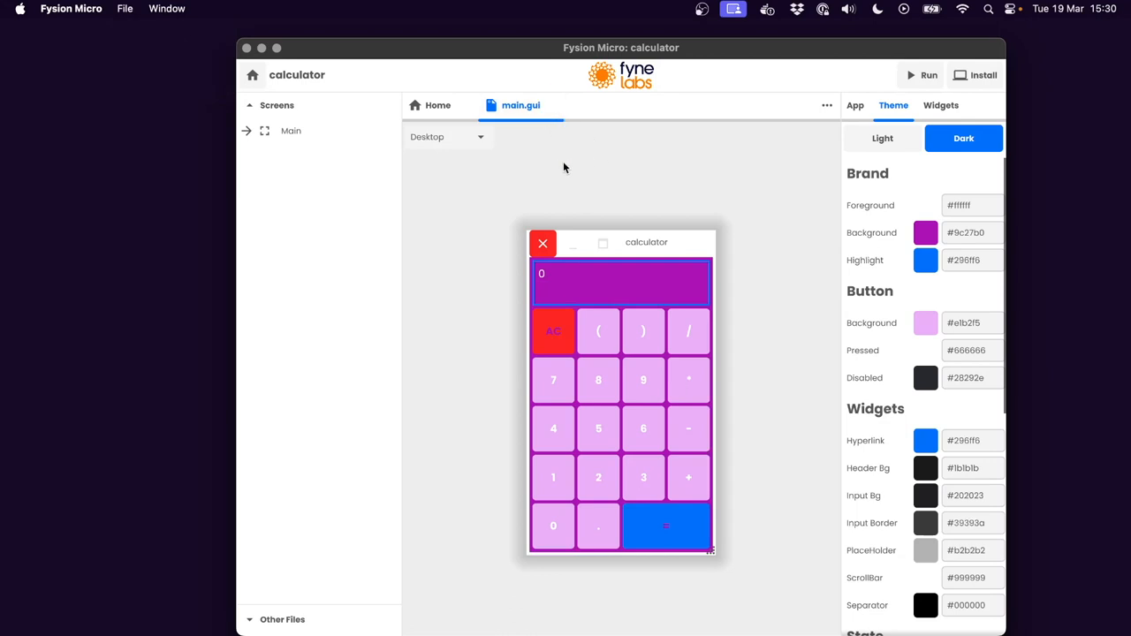
mouse_move(631, 247)
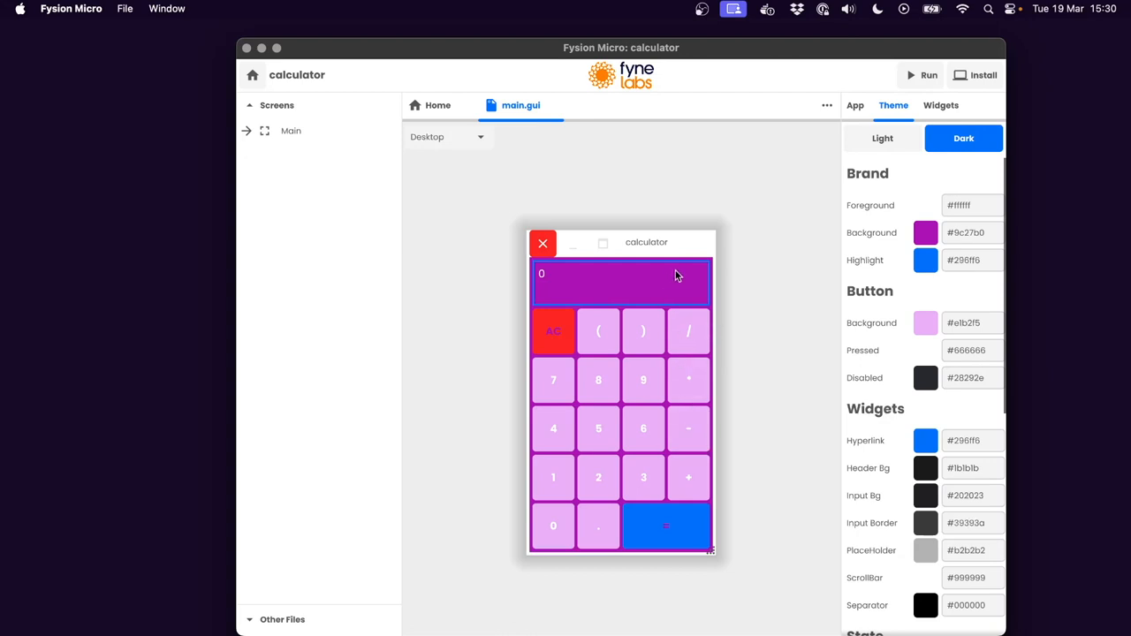
mouse_move(649, 366)
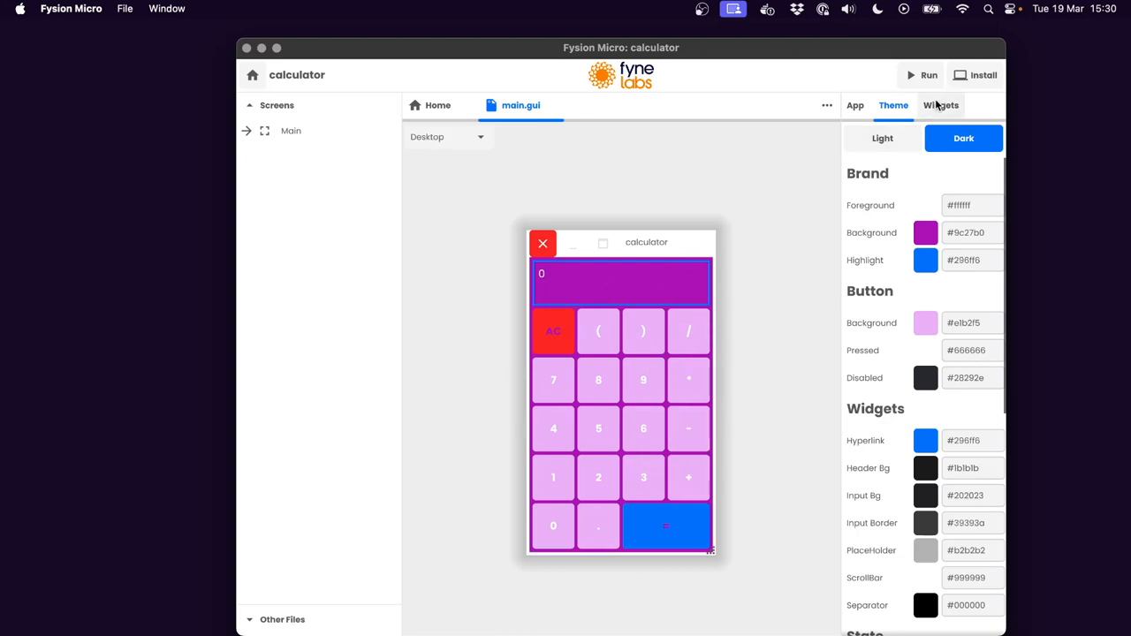
mouse_move(972, 75)
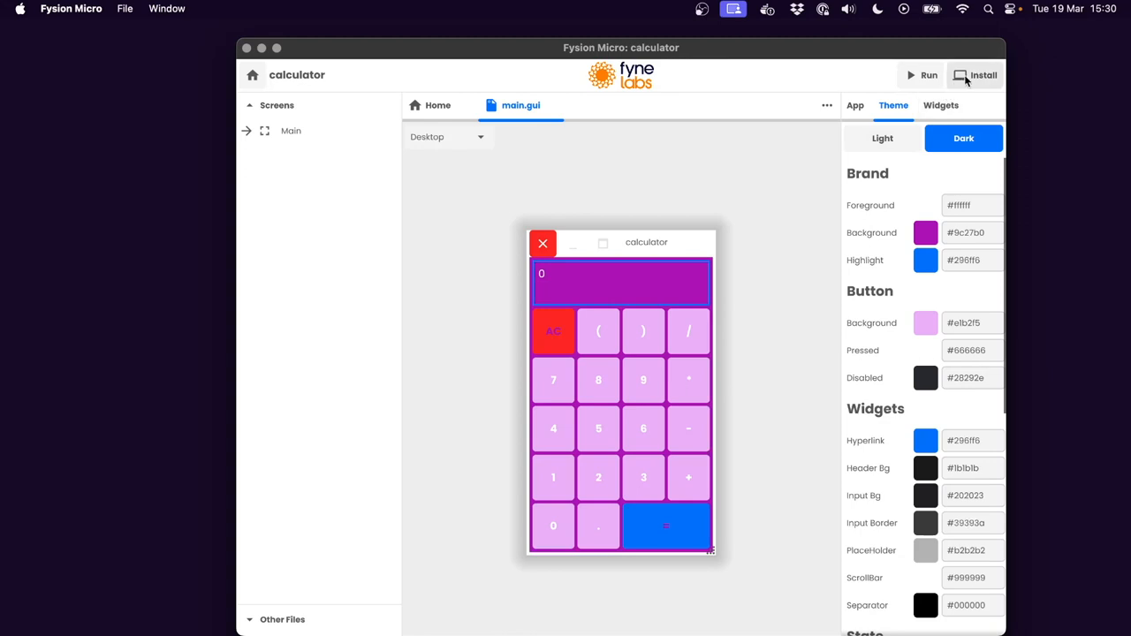
- Install the saved calculator design as a native Mac app
click(983, 74)
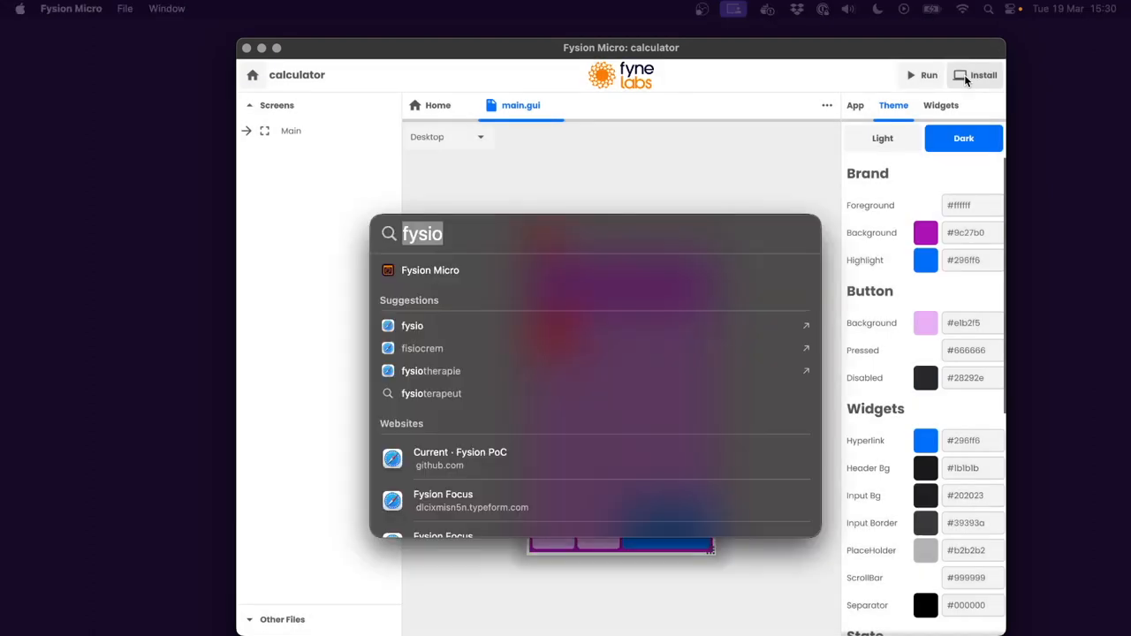
- Search Spotlight for 'calculator' and launch the installed app
text(calculator)
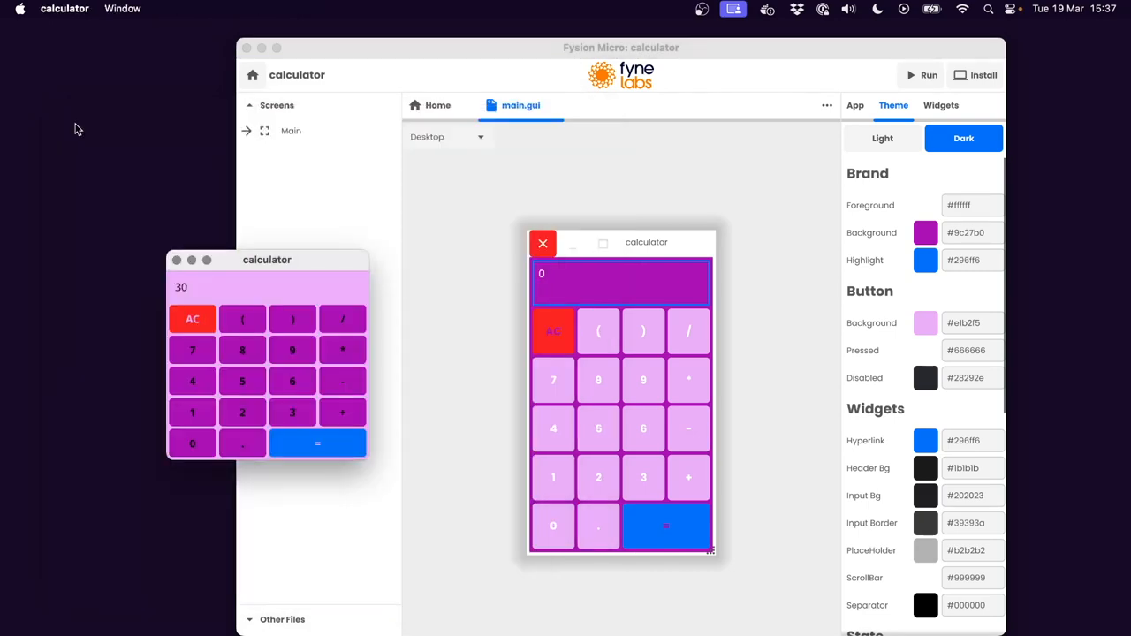
- Move the calculator window left, clear with AC, and compute an expression giving -2
drag(267, 259, 202, 330)
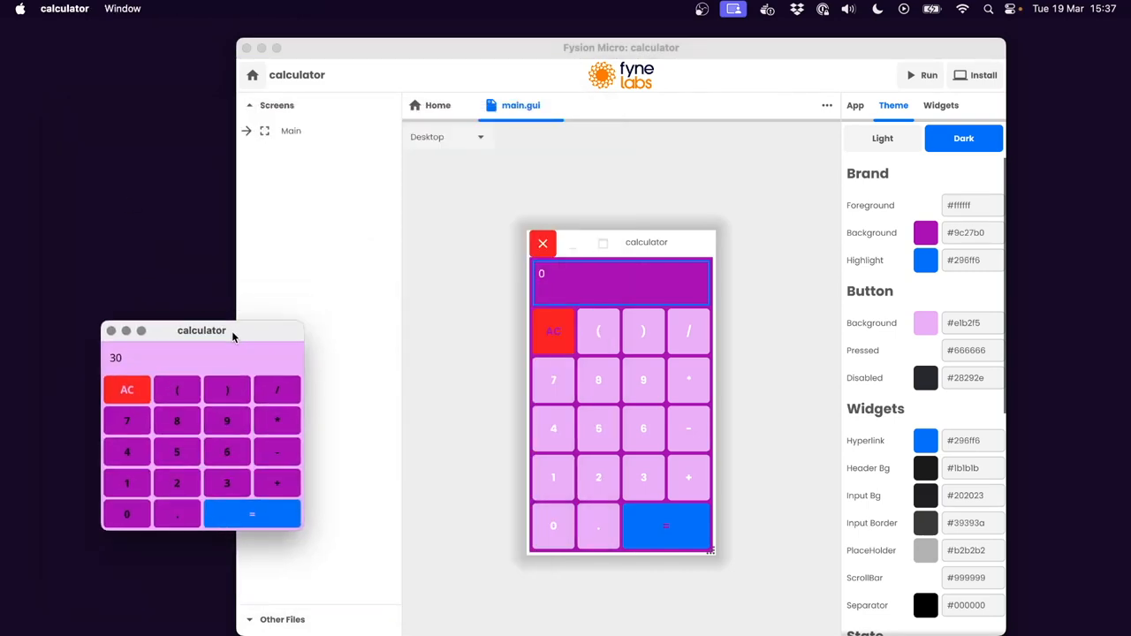
click(882, 137)
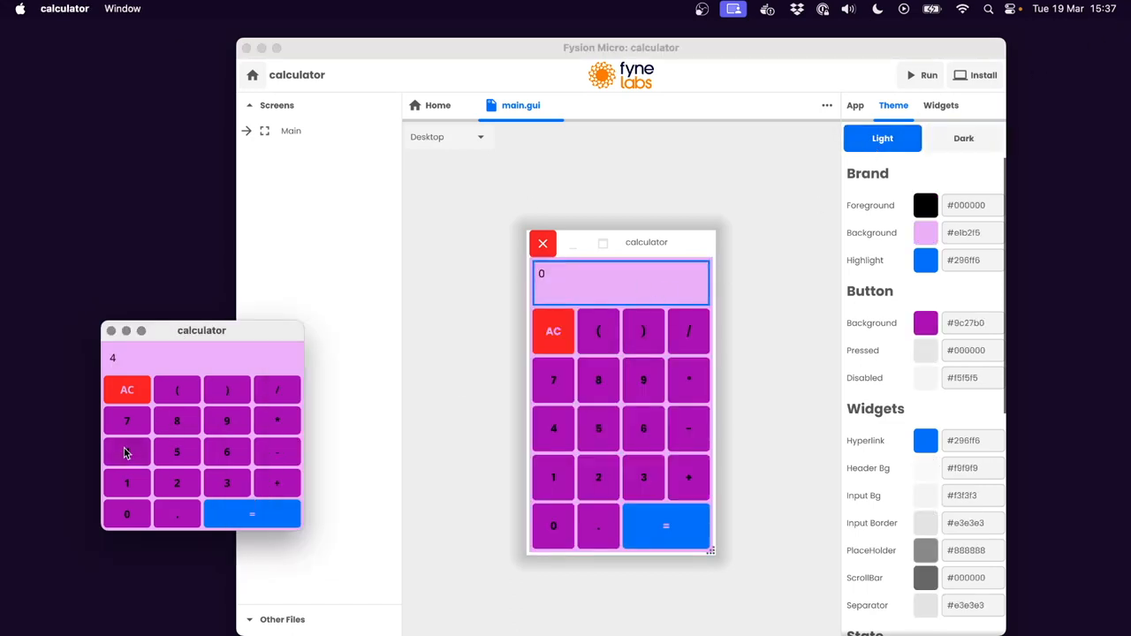
click(252, 515)
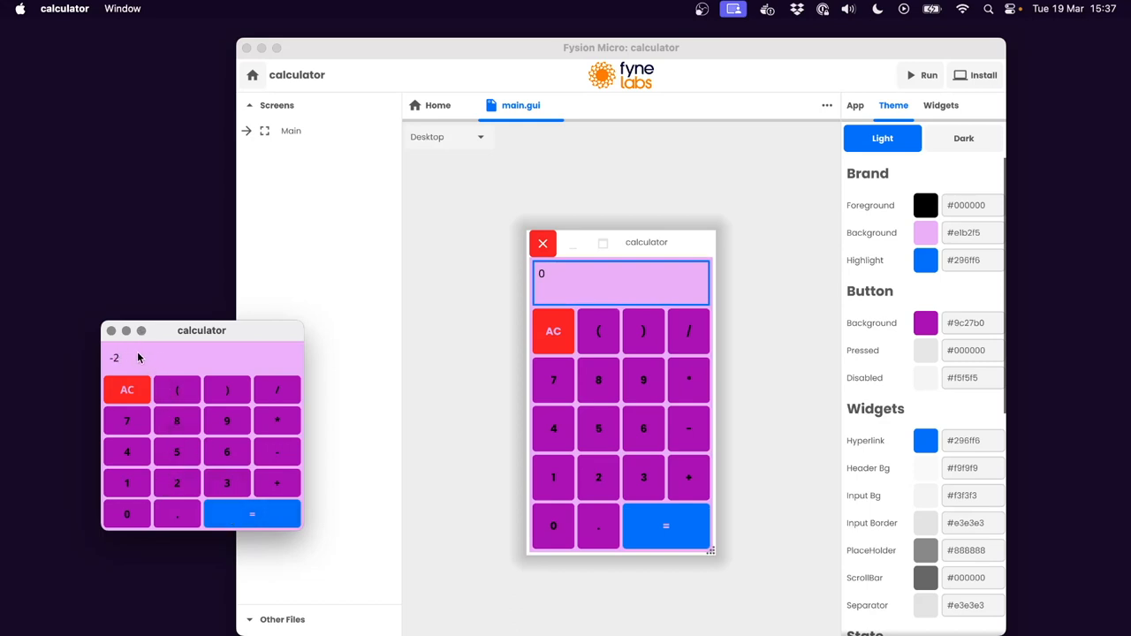
mouse_move(602, 298)
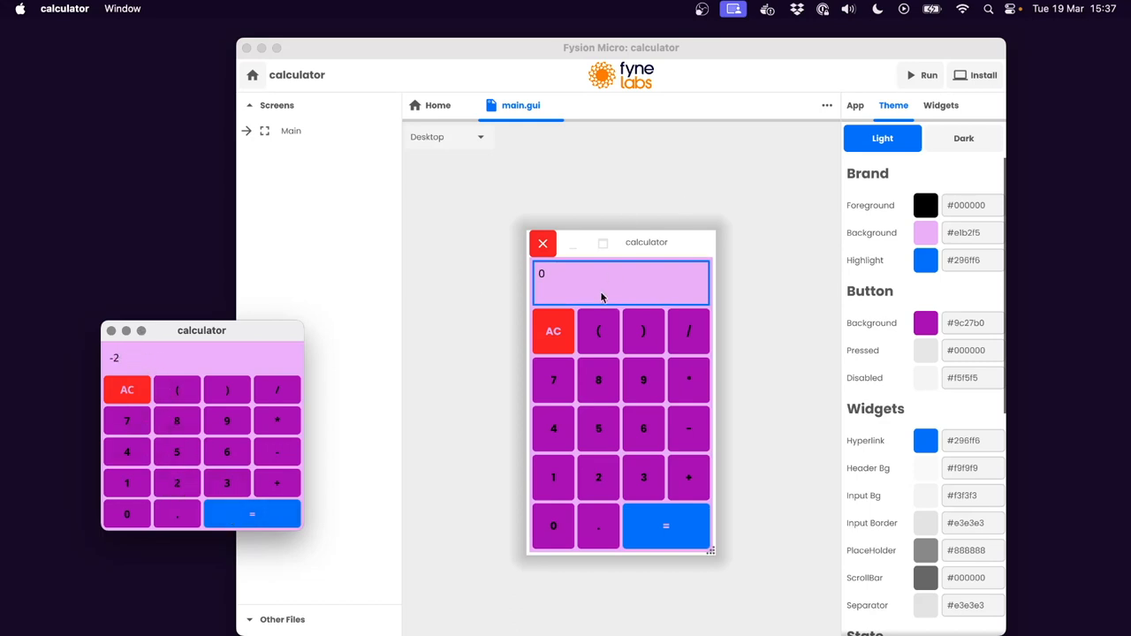